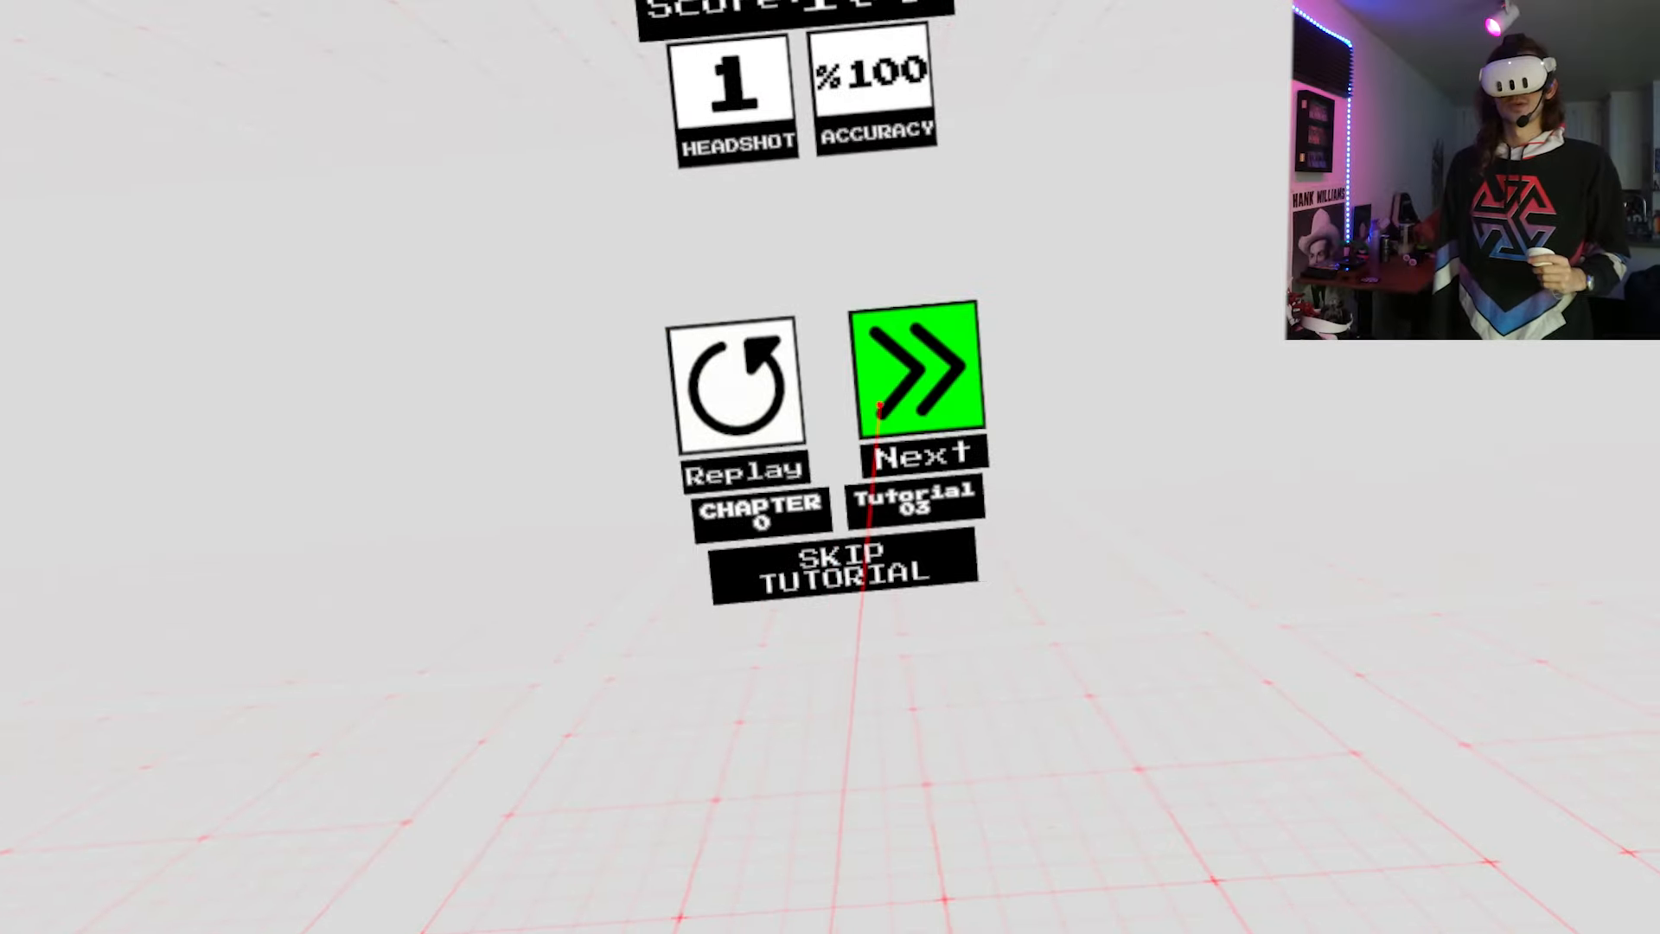
- Continue from the Tutorial 03 results and play through Tutorial 04 and 05
click(916, 365)
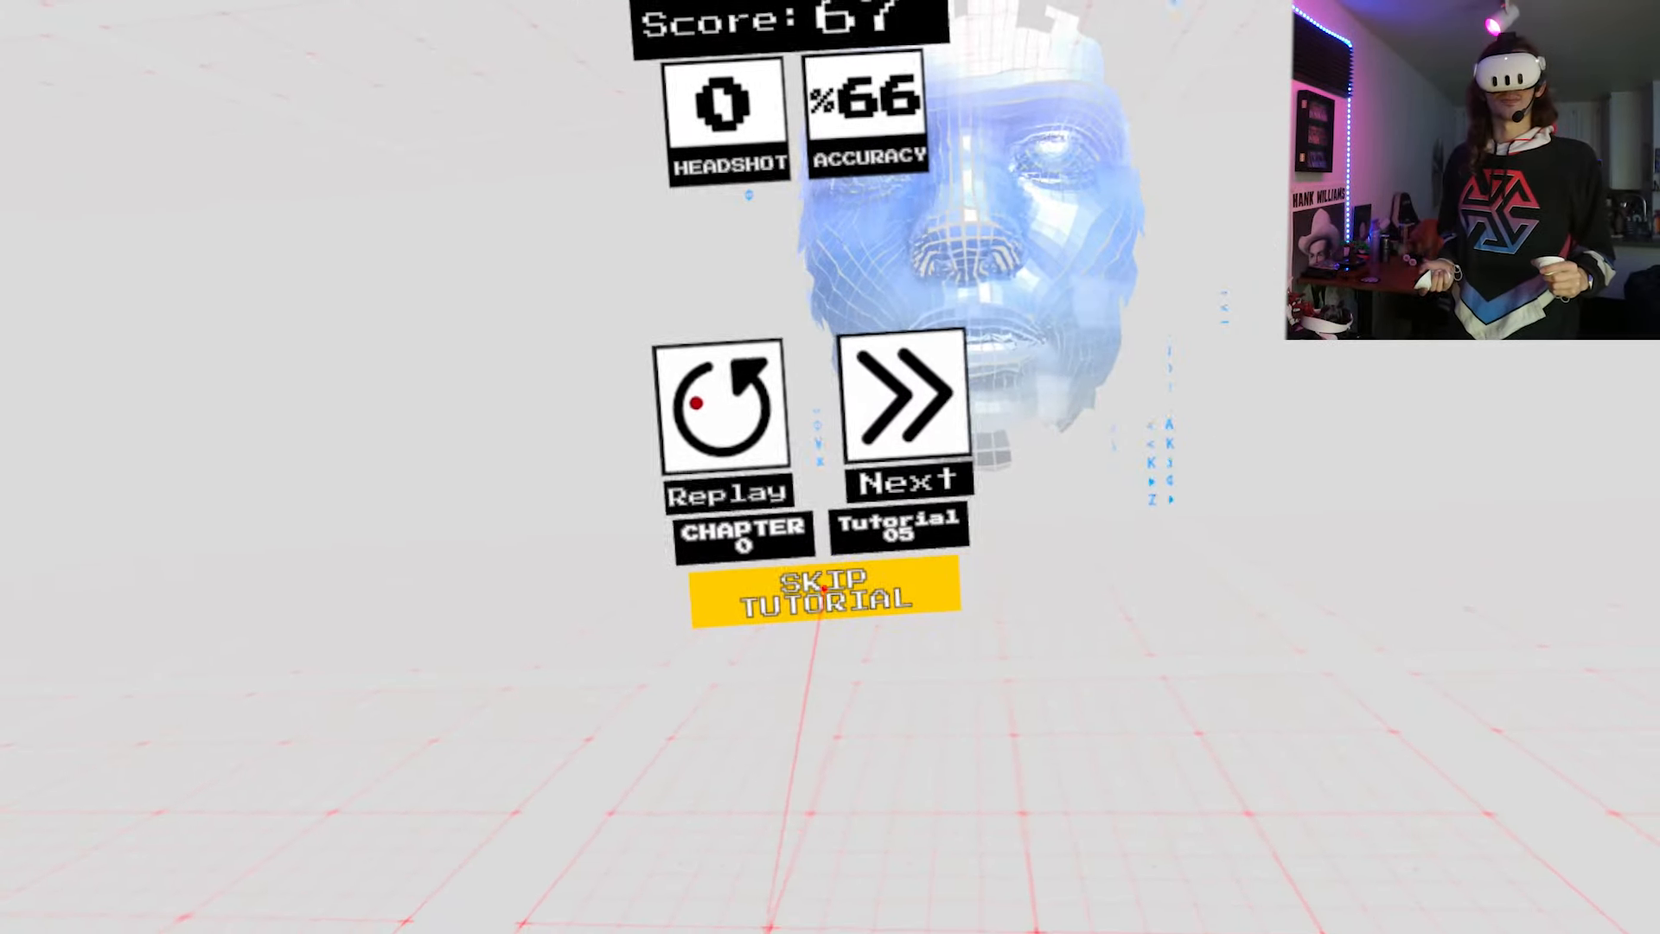
- Skip the remaining tutorial and clear Chapter 1 Level 01 with two medals
click(825, 592)
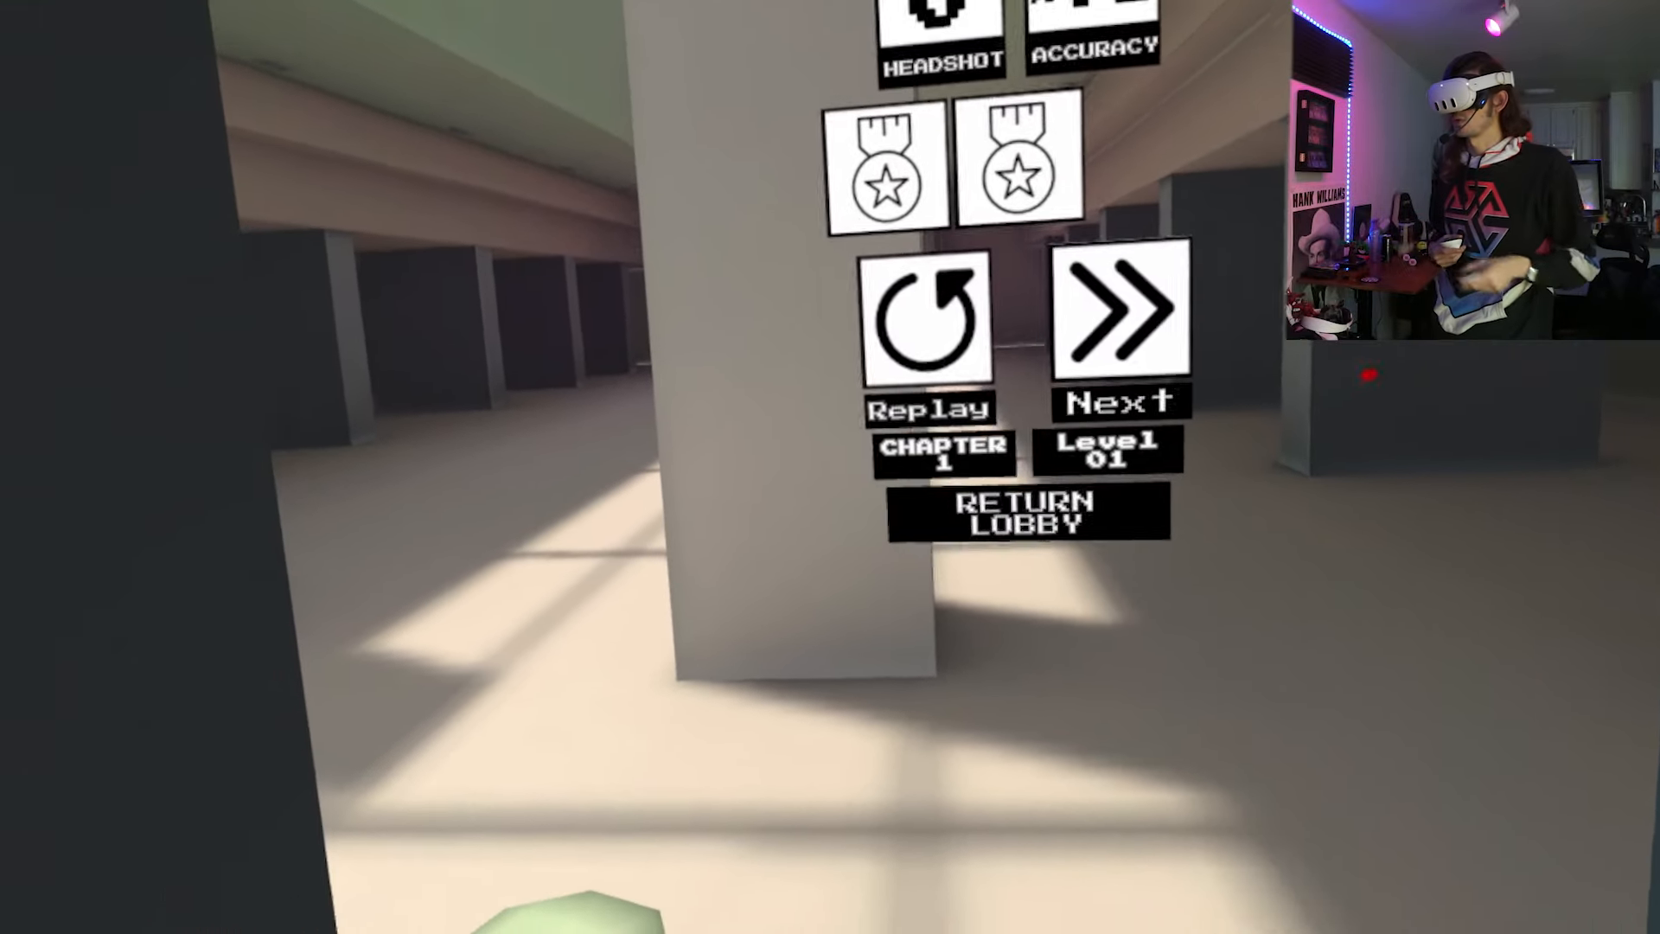
- Advance past the Level 01 results and shoot the blue-suited enemy ahead with the pistol
click(1121, 308)
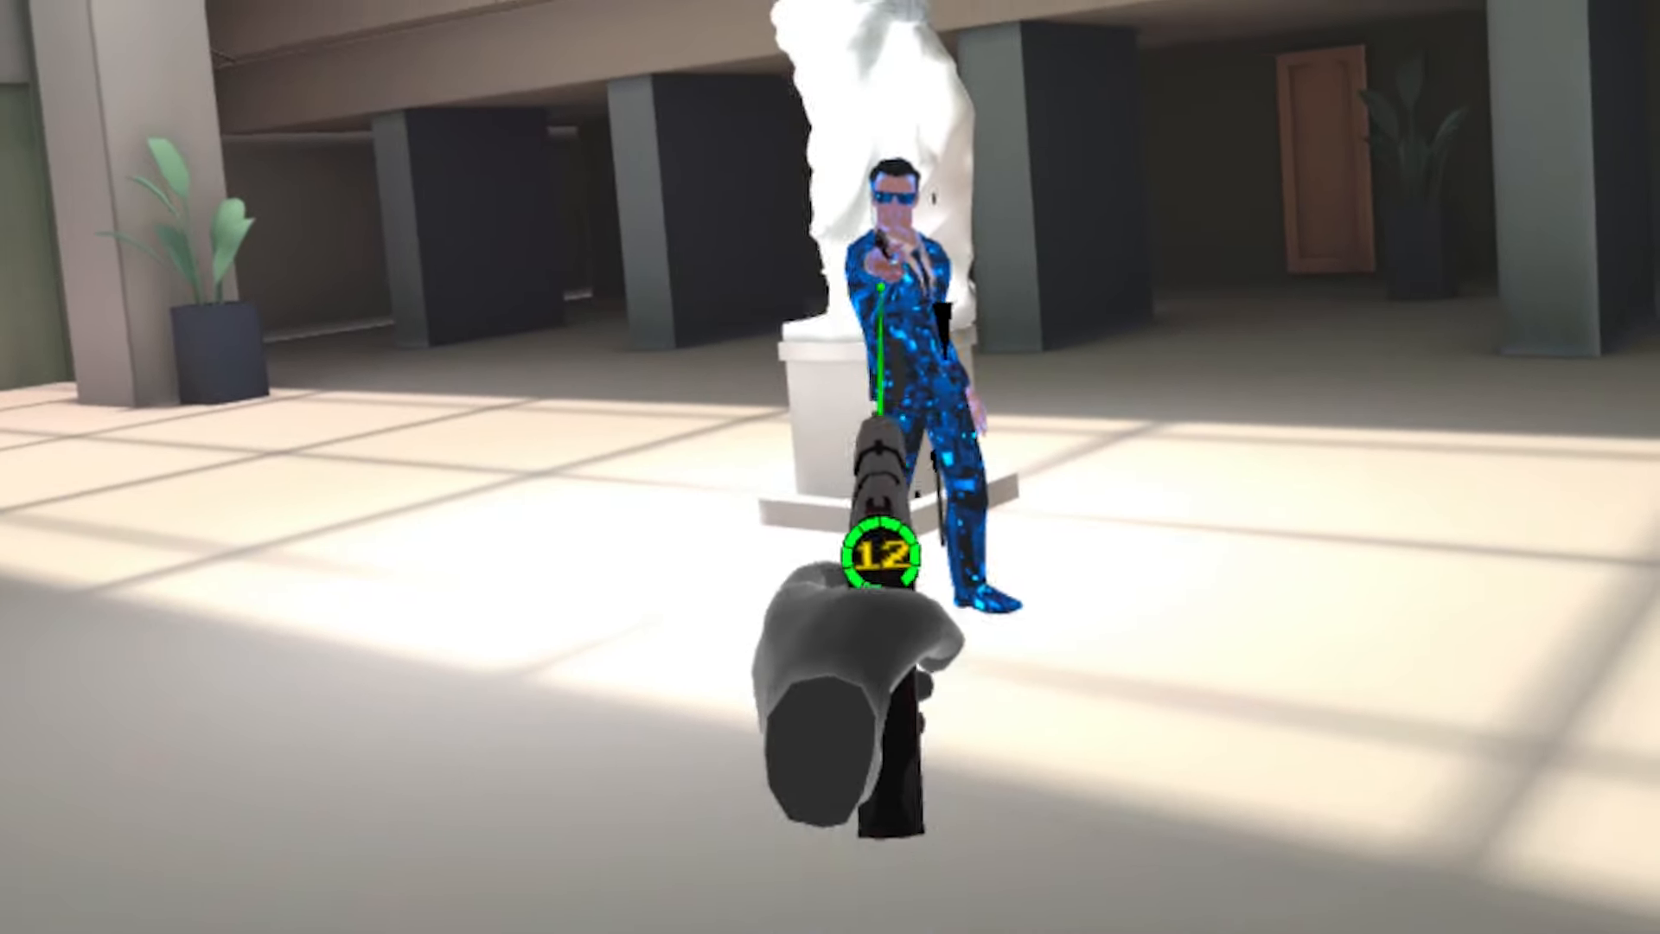
click(869, 550)
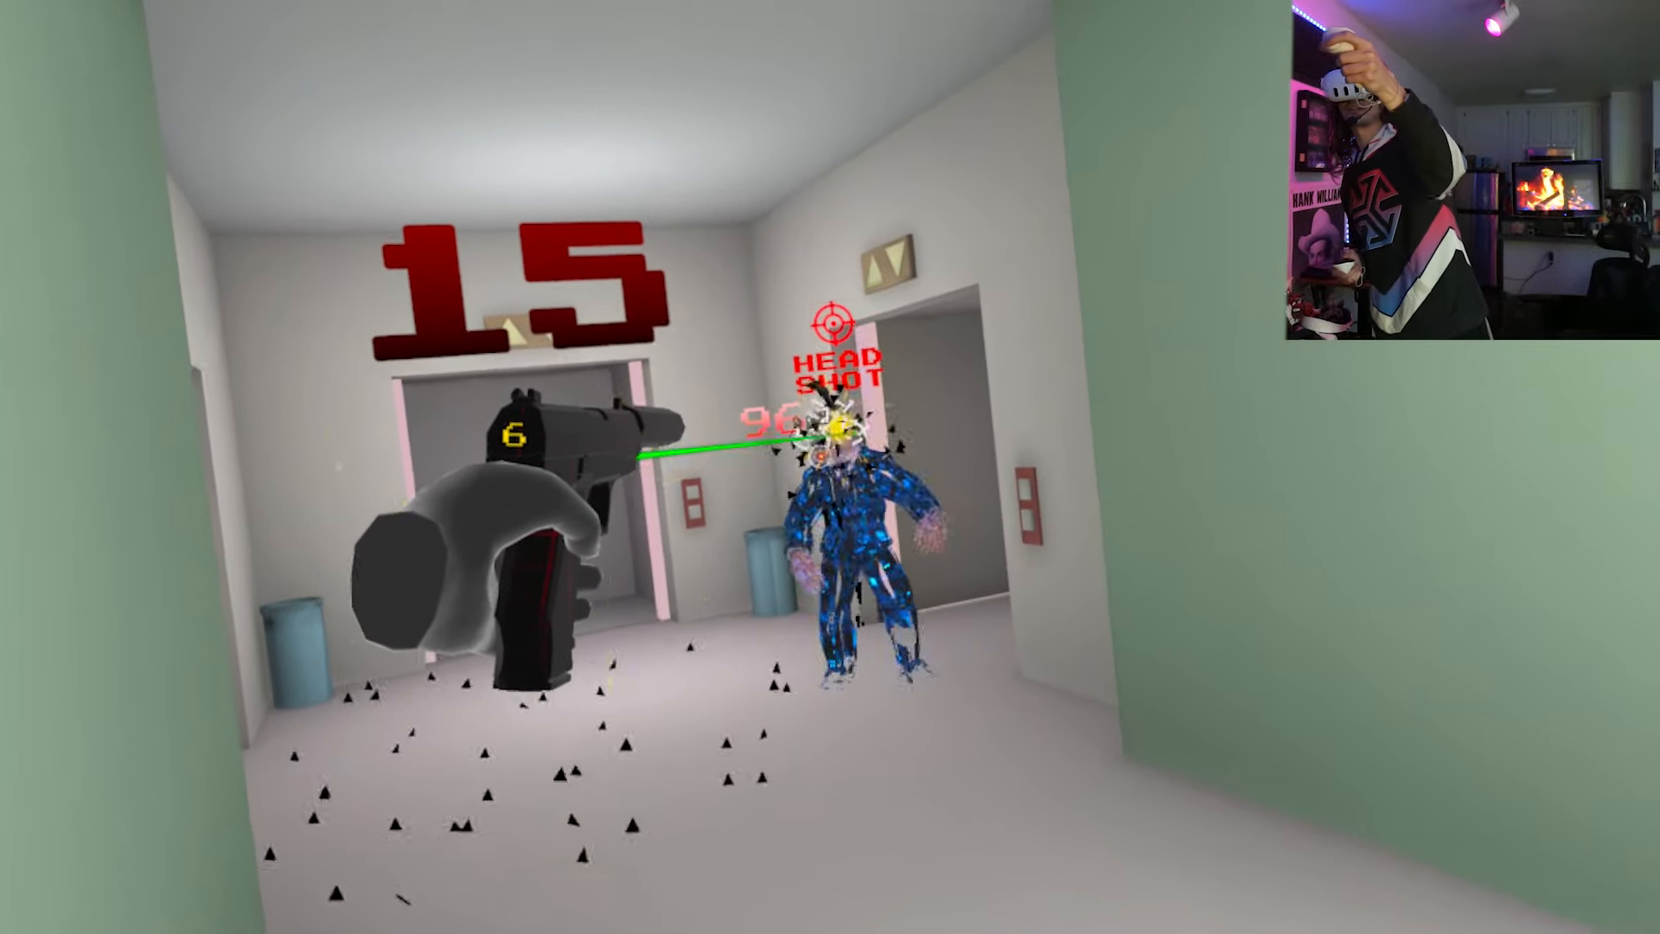
click(657, 583)
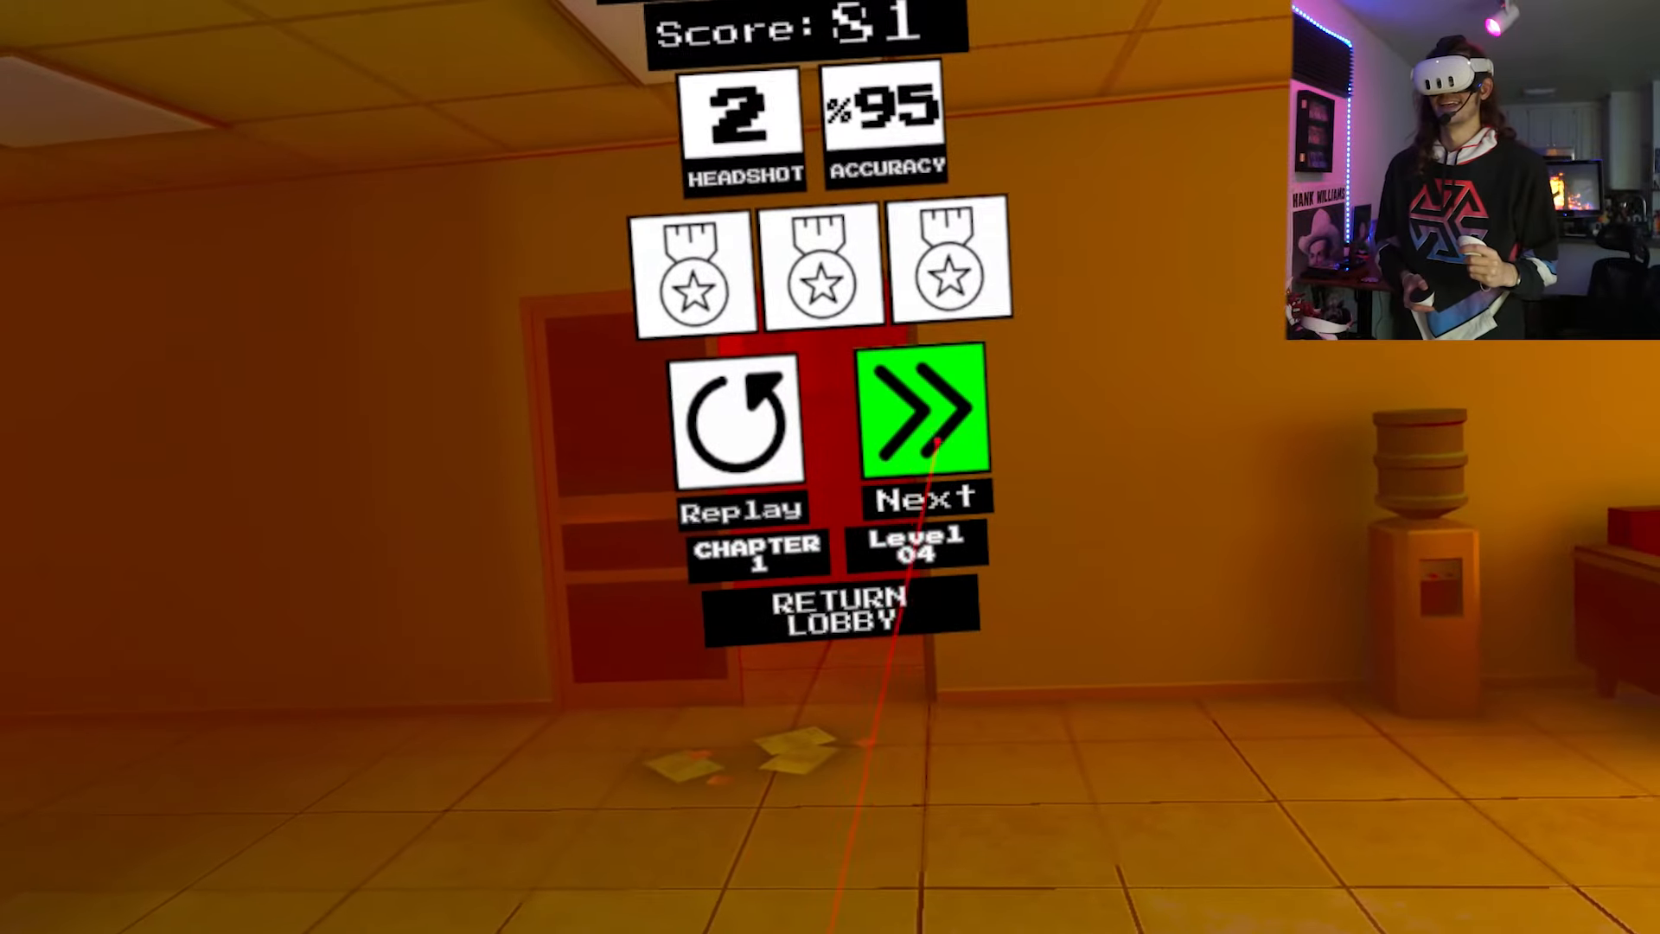
- Confirm the Level 04 results (95% accuracy, two headshots) and advance to the next level
click(925, 413)
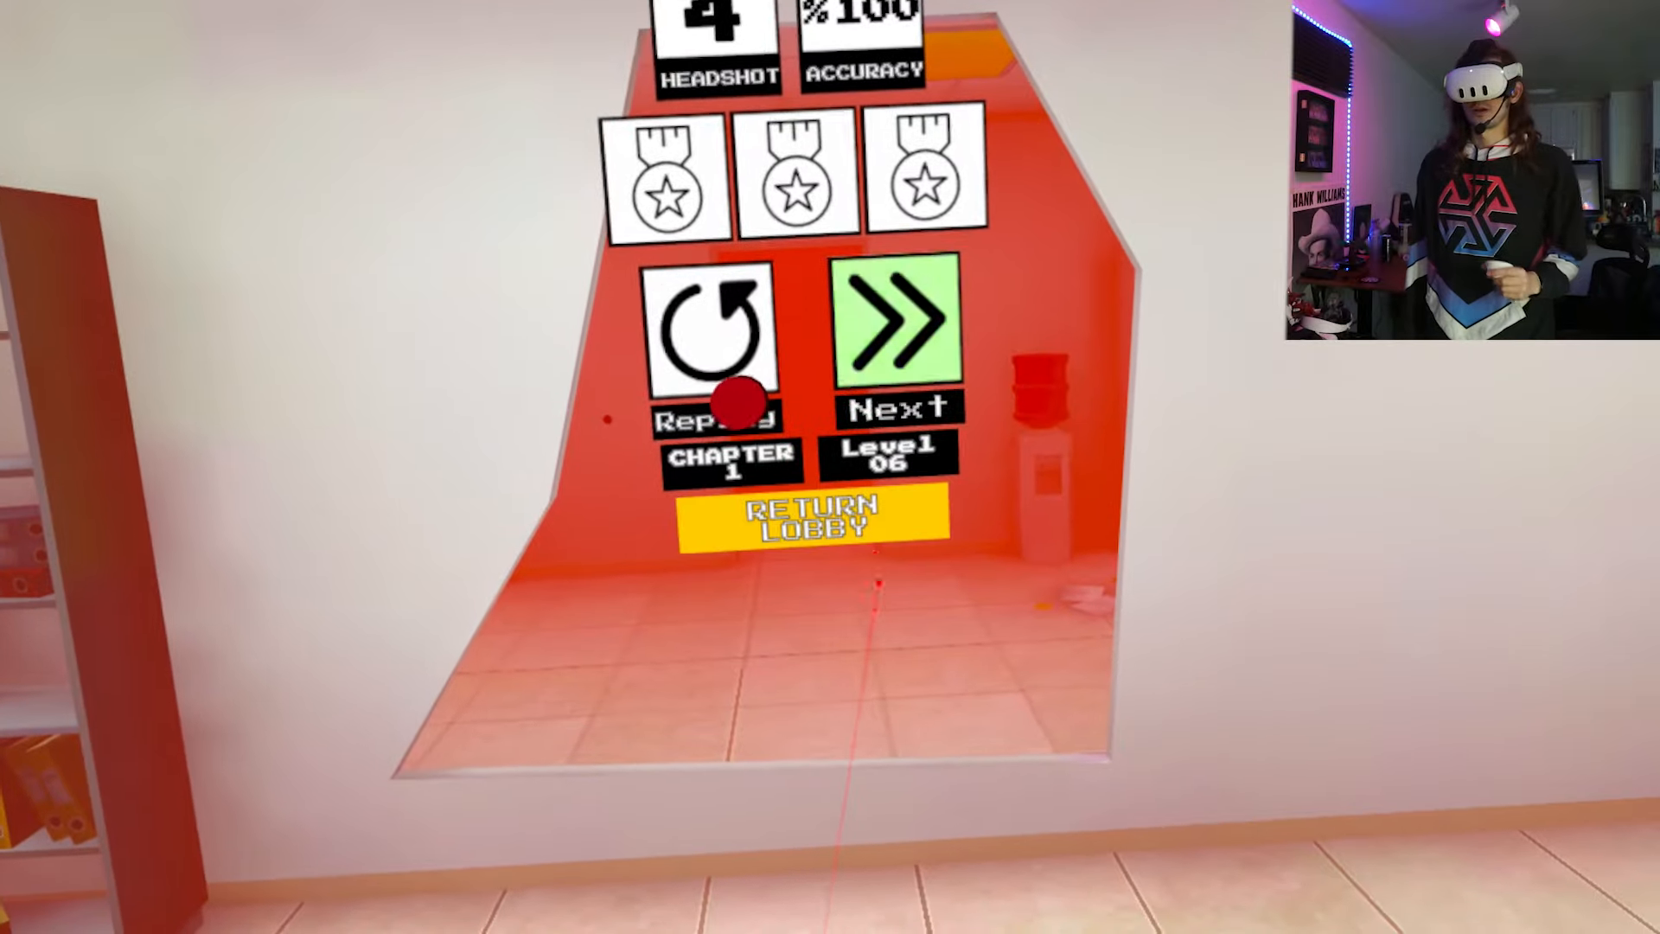
- Confirm the Level 06 results (100% accuracy, four headshots) and continue into the following levels
click(896, 318)
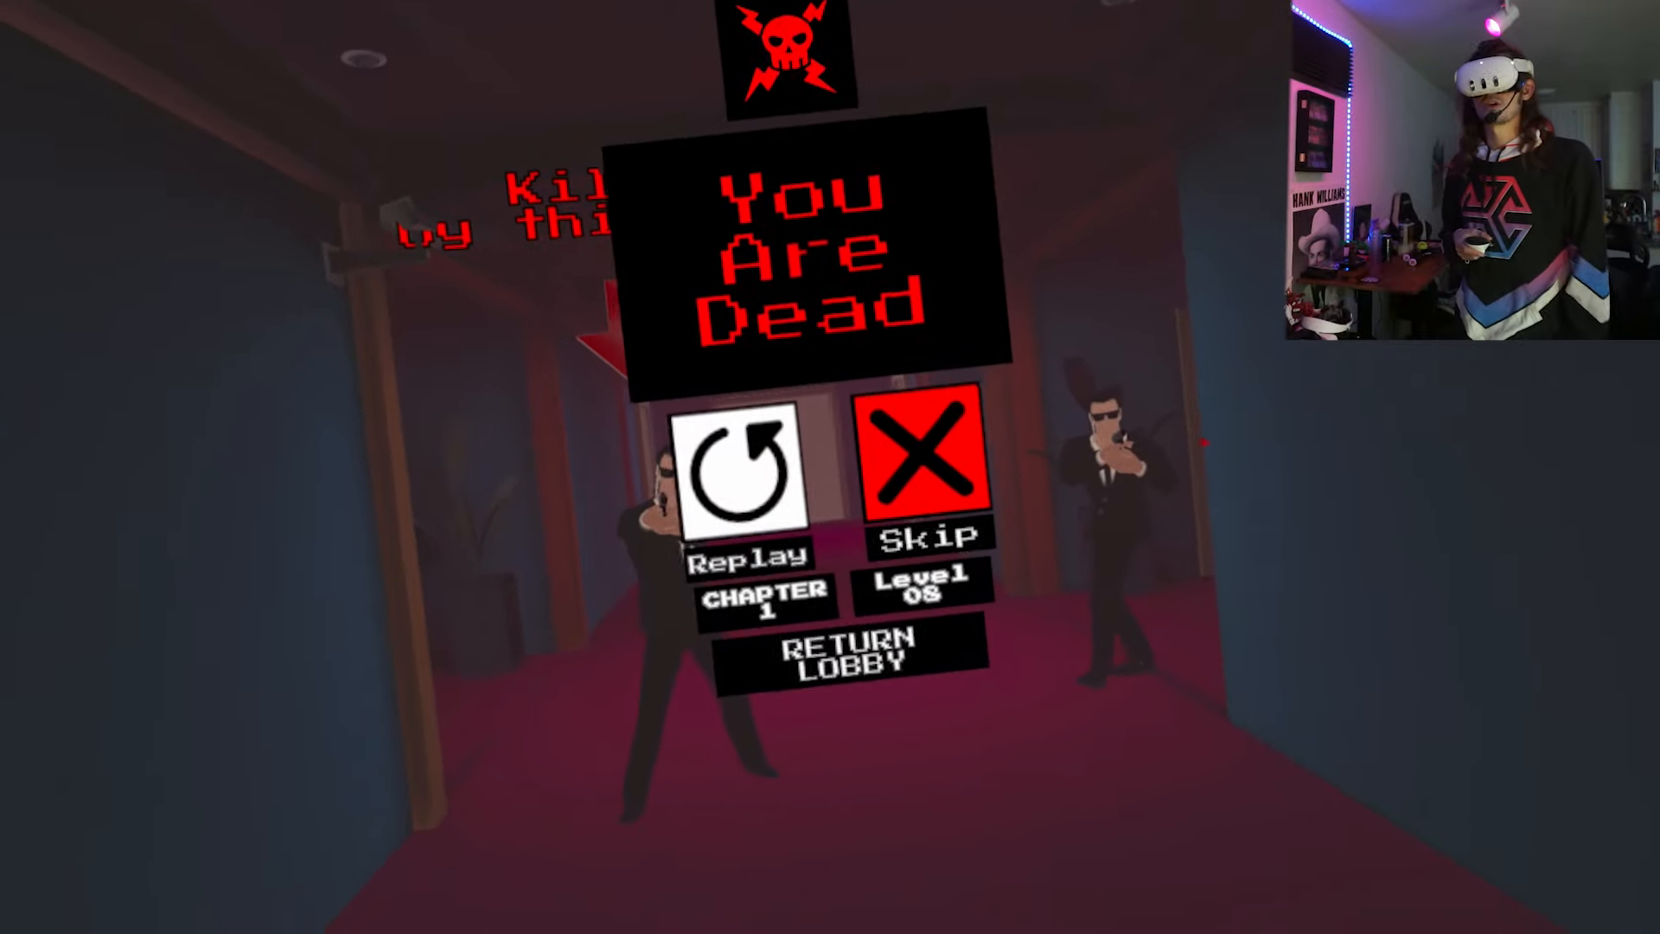
- Replay Chapter 1 Level 08 from the You Are Dead screen
click(747, 477)
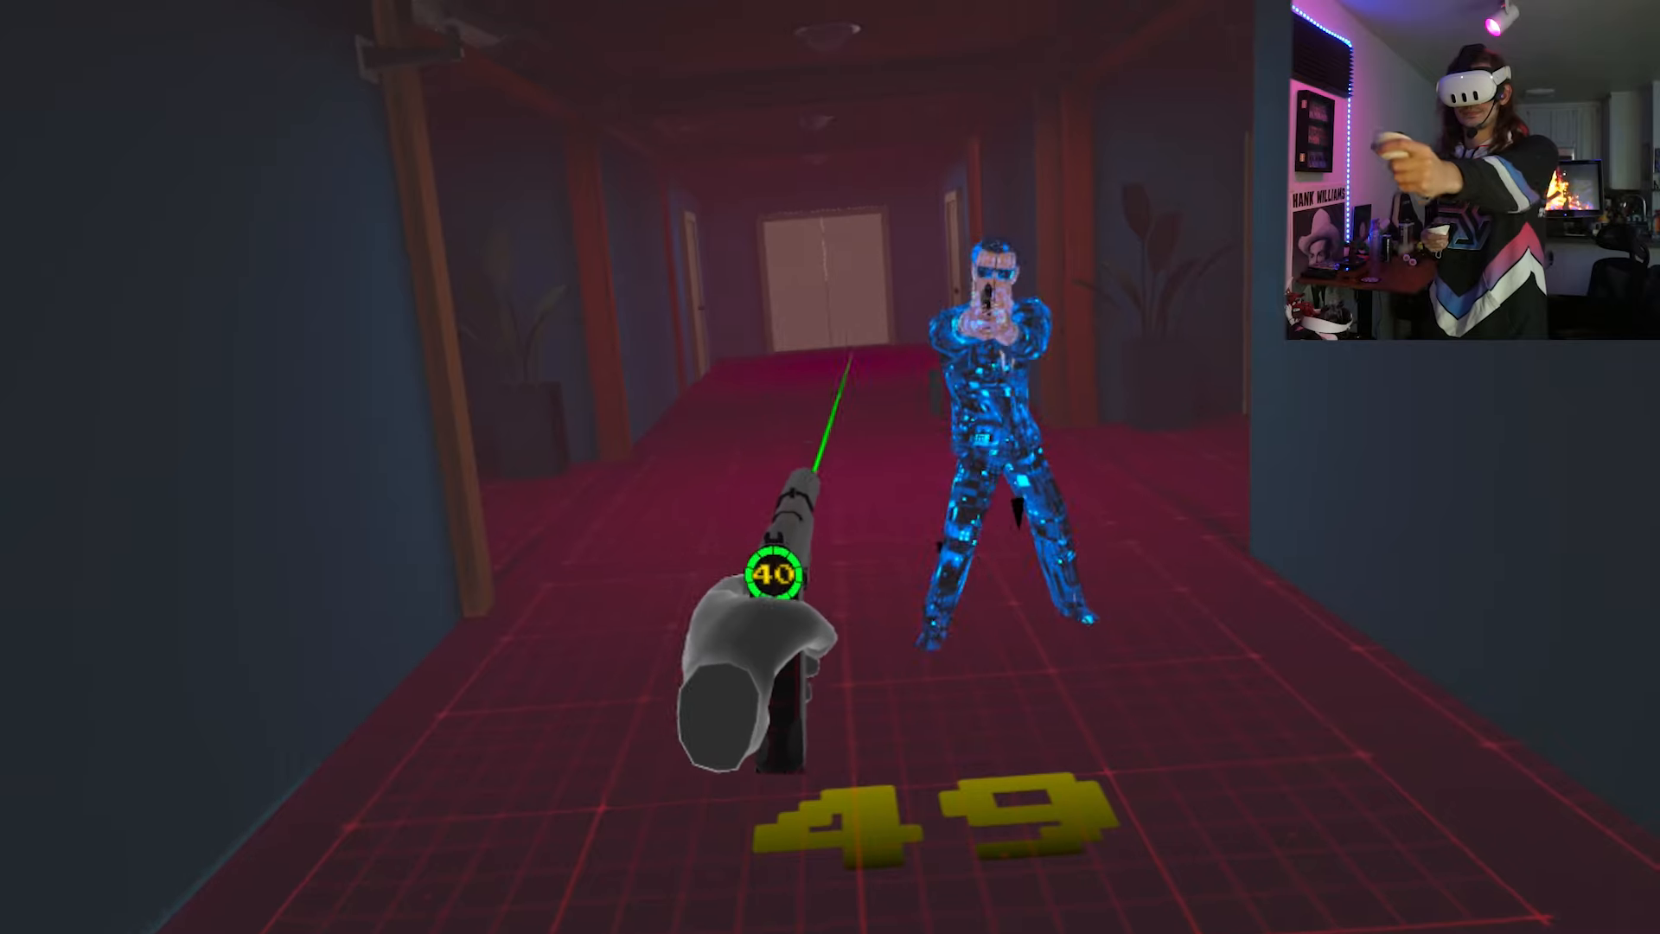